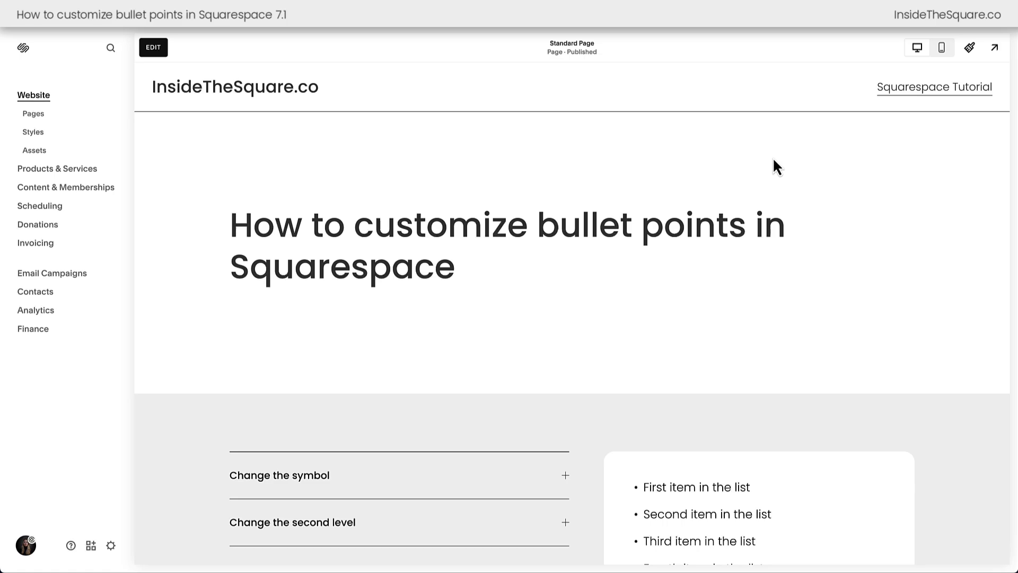
# Reach the Custom CSS editor via Pages, Custom Code and a search for 'css'.
pyautogui.scroll(-3)
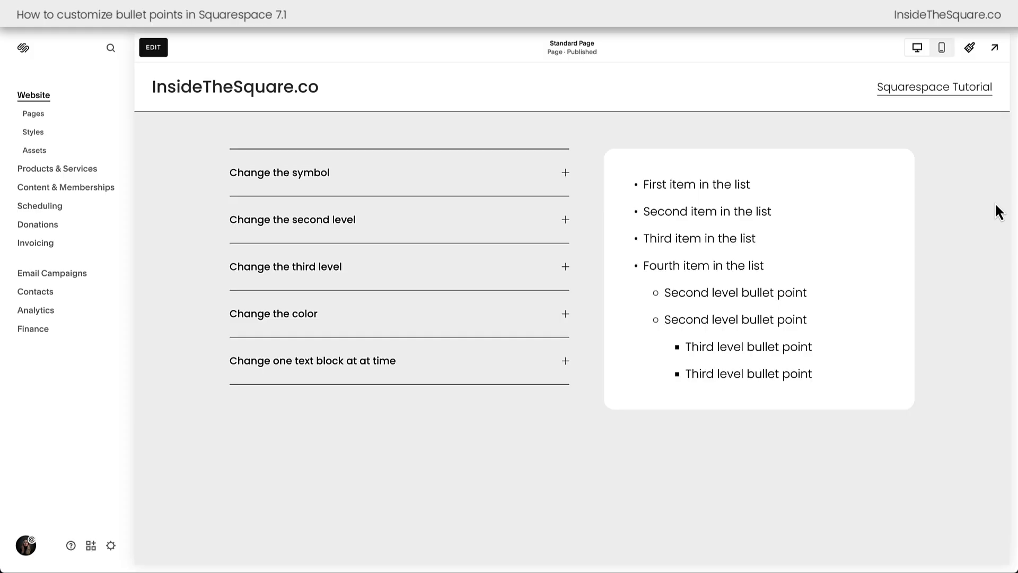
pyautogui.moveTo(972, 195)
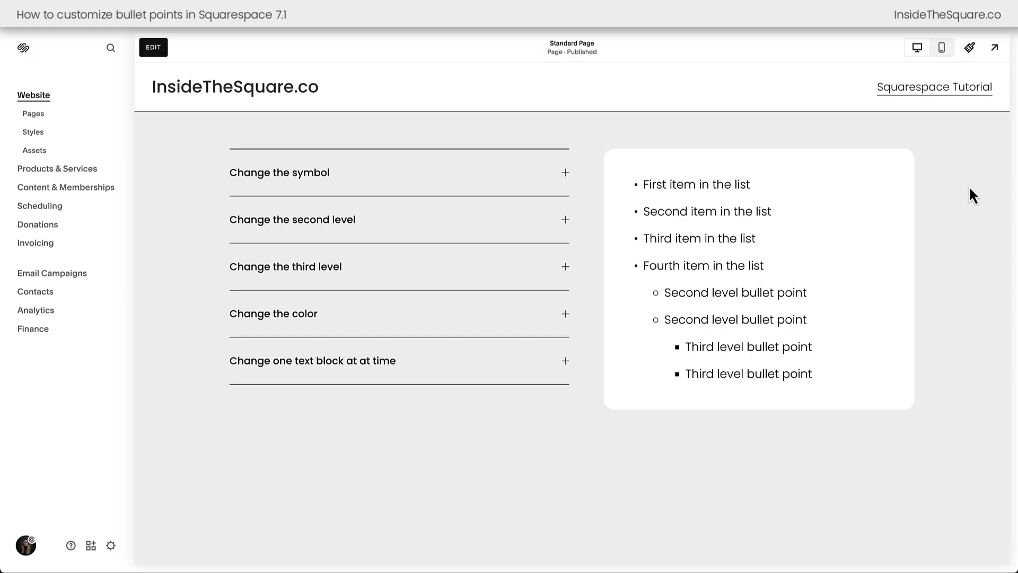
pyautogui.moveTo(914, 201)
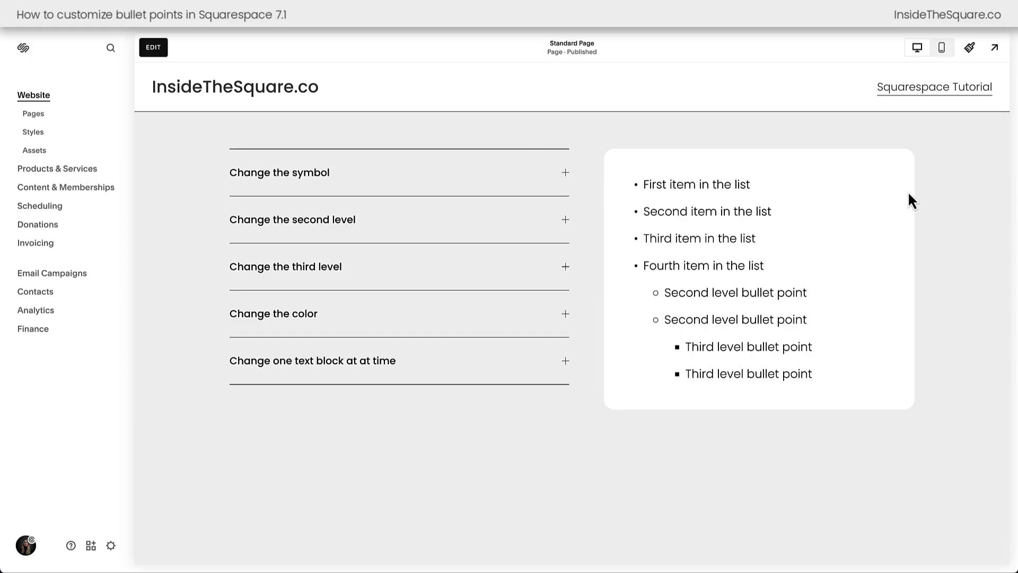
pyautogui.moveTo(32, 113)
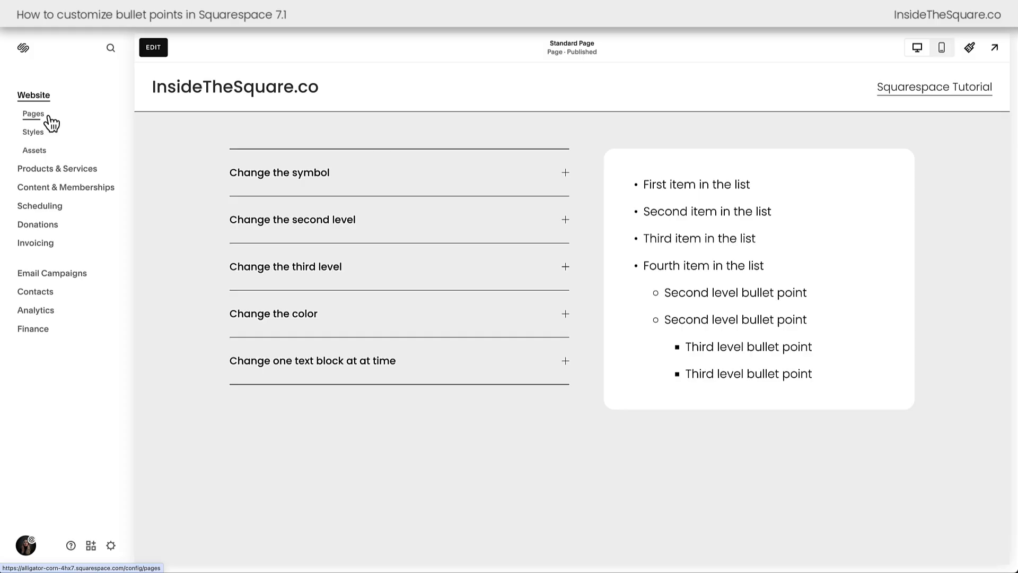
pyautogui.click(33, 113)
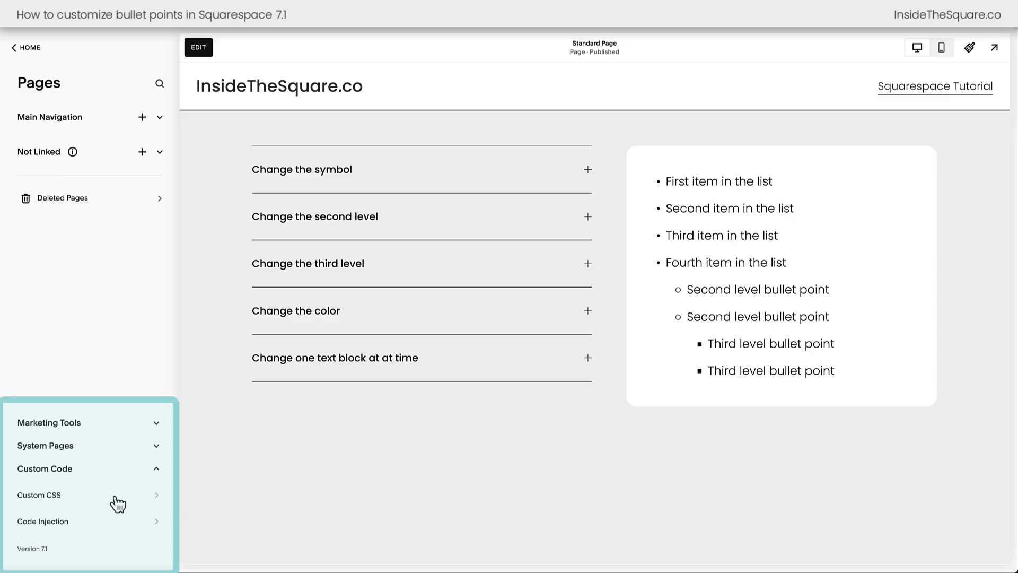
pyautogui.click(159, 83)
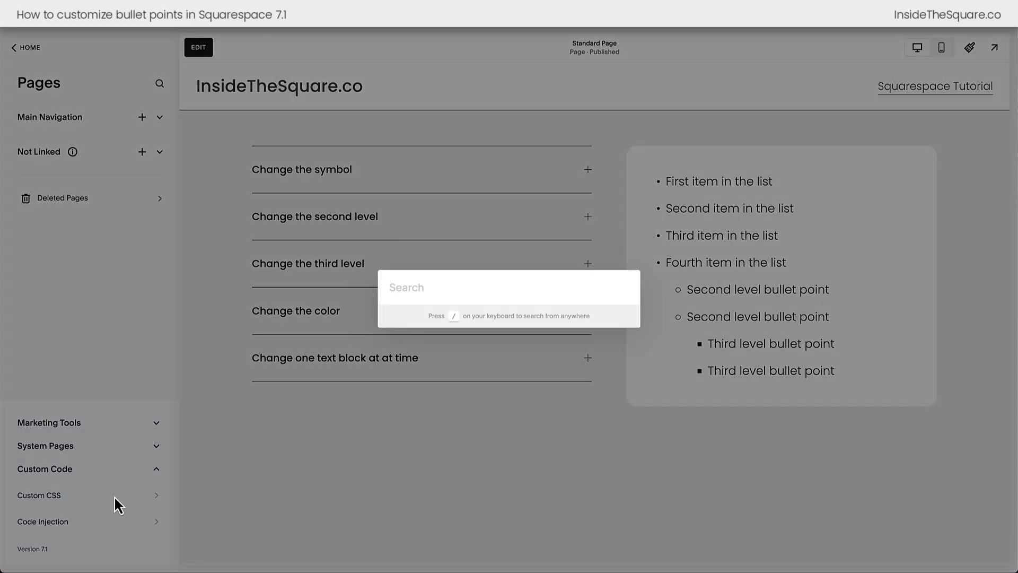
pyautogui.write('css')
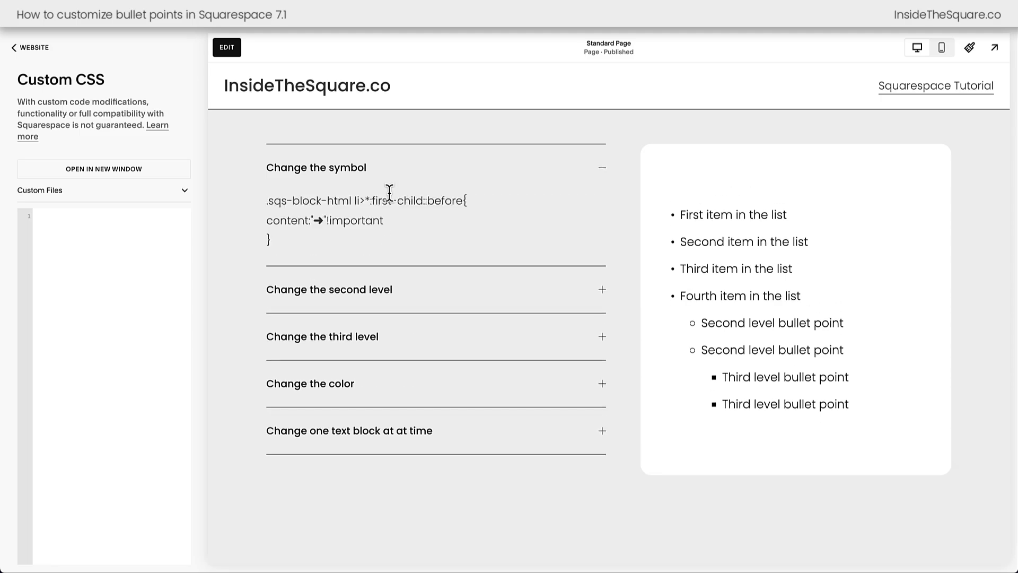
pyautogui.moveTo(349, 250)
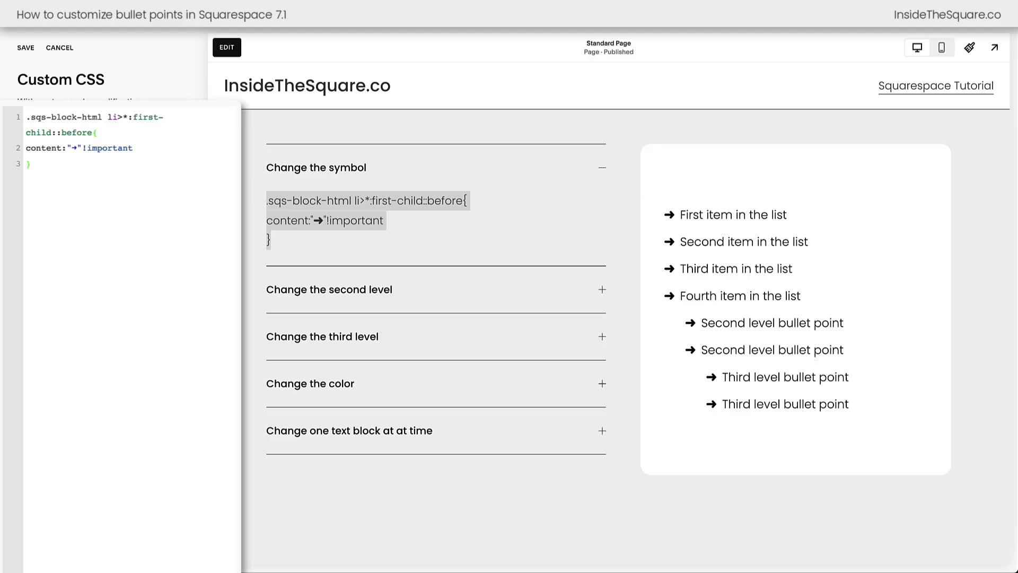
# Paste the .sqs-block-html li>*:first-child::before rule with content "➜" into Custom CSS.
pyautogui.click(31, 164)
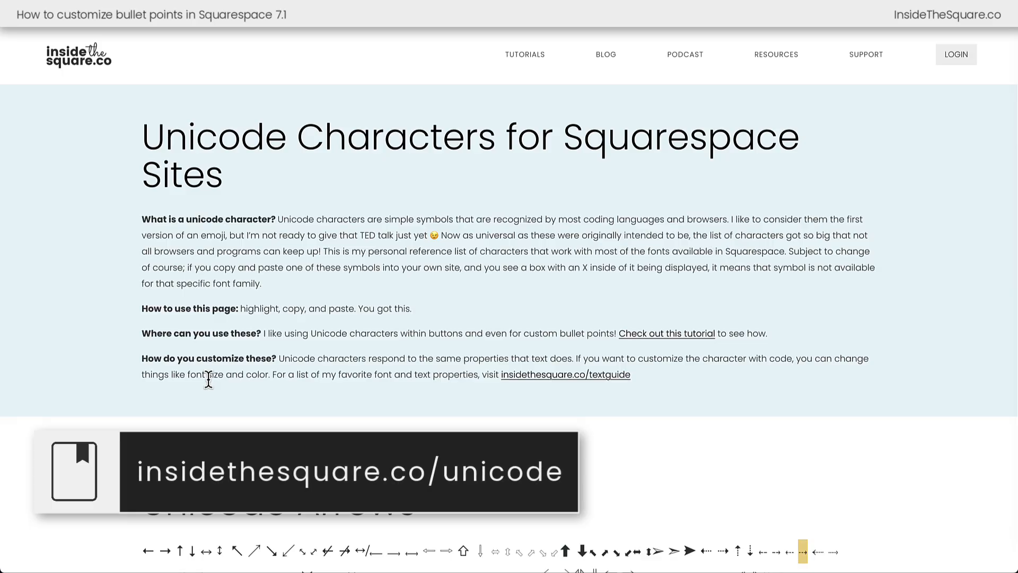
# Browse the Unicode arrows, squares and circles reference and select the blue circle symbol.
pyautogui.scroll(-3)
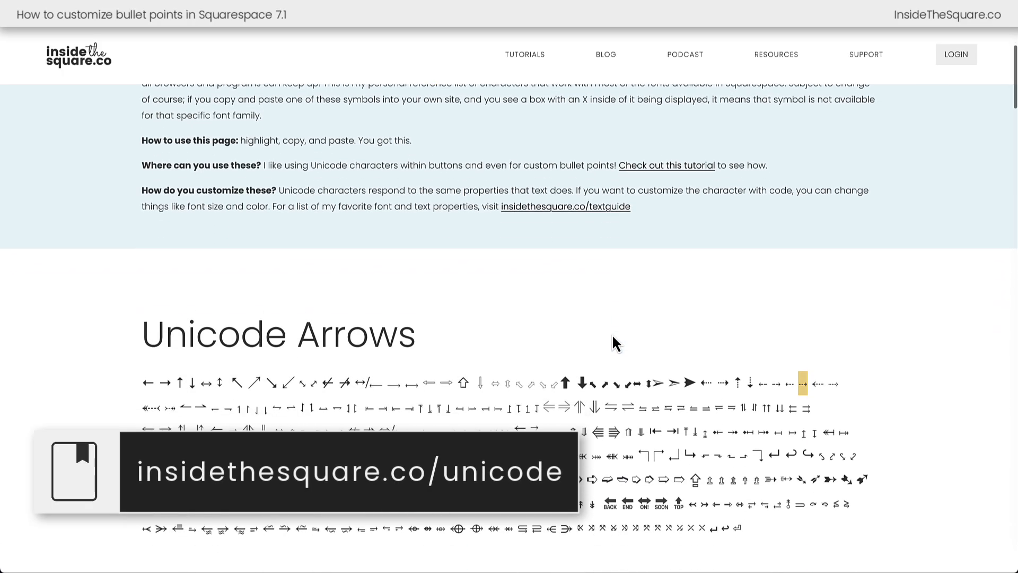
pyautogui.scroll(-3)
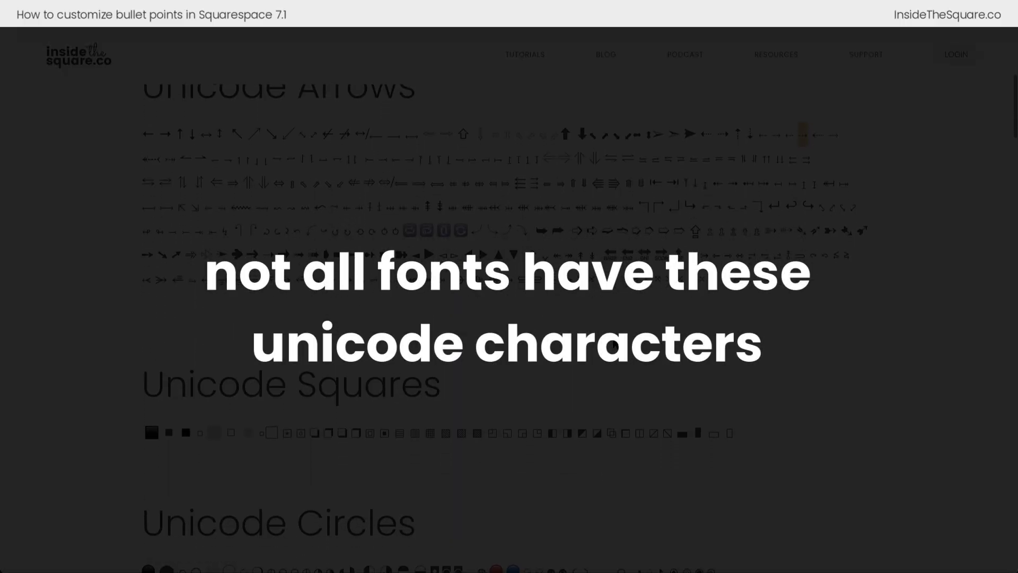
pyautogui.scroll(-3)
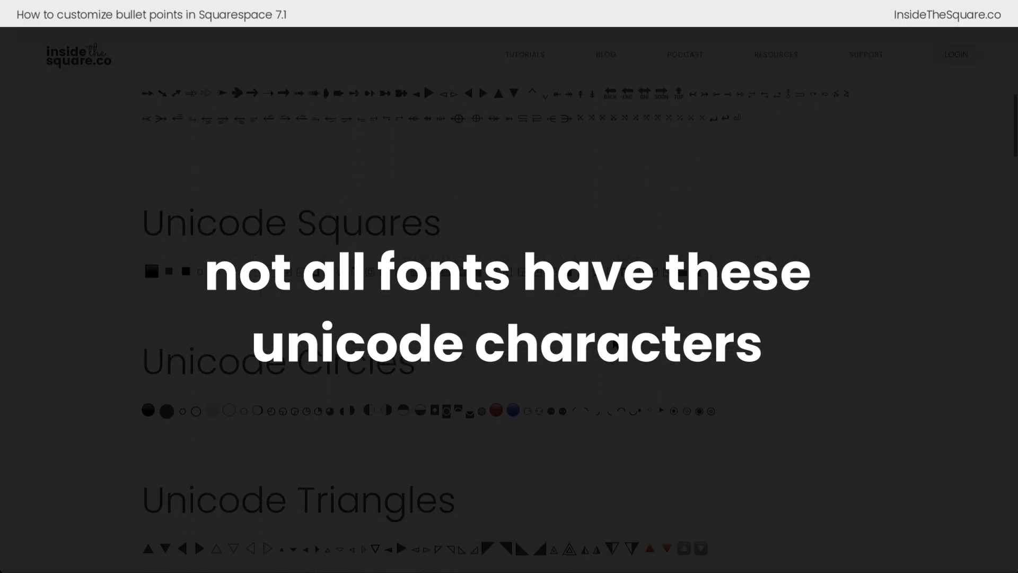
pyautogui.scroll(-3)
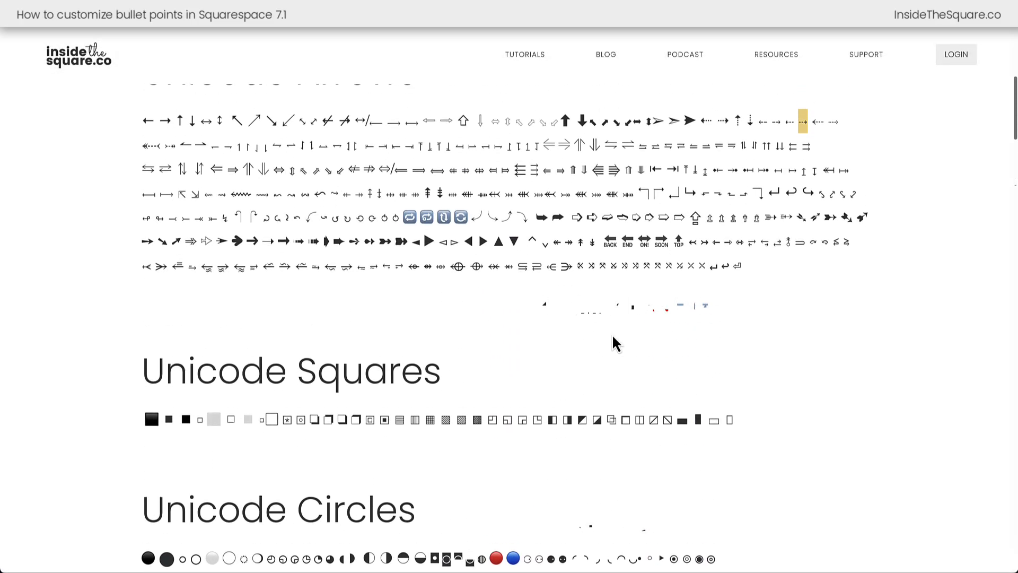
pyautogui.scroll(3)
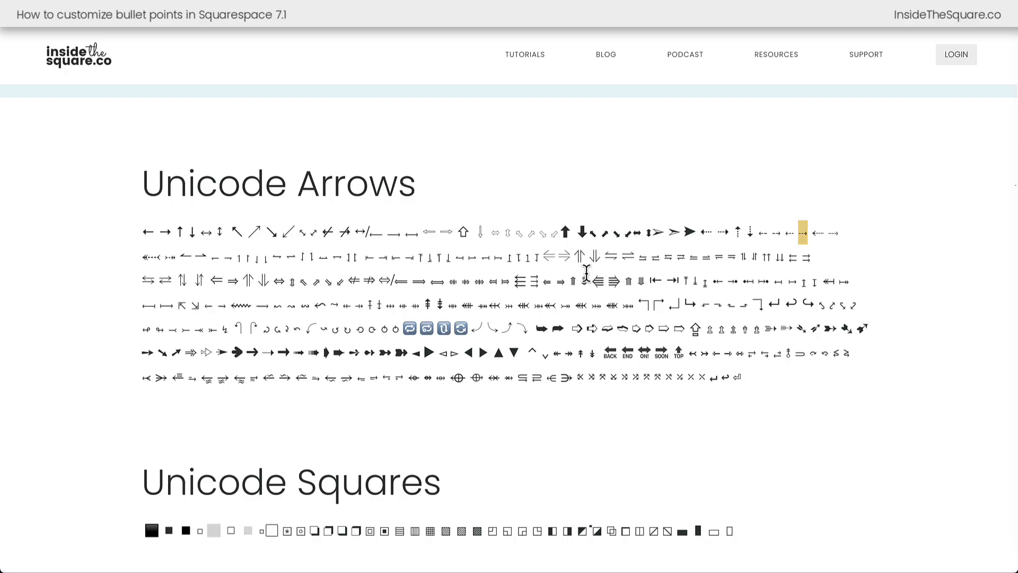
pyautogui.scroll(-3)
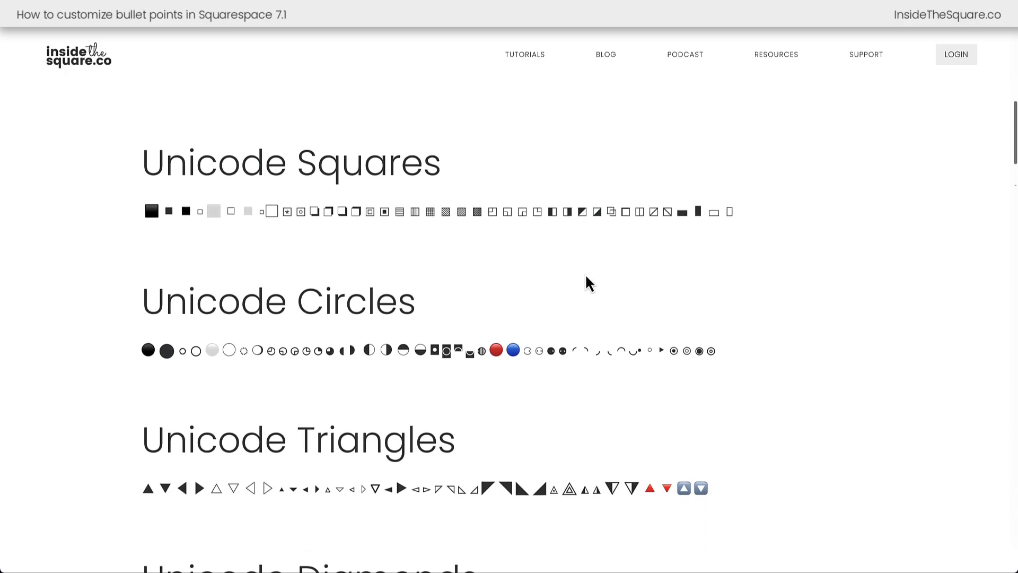
pyautogui.doubleClick(512, 350)
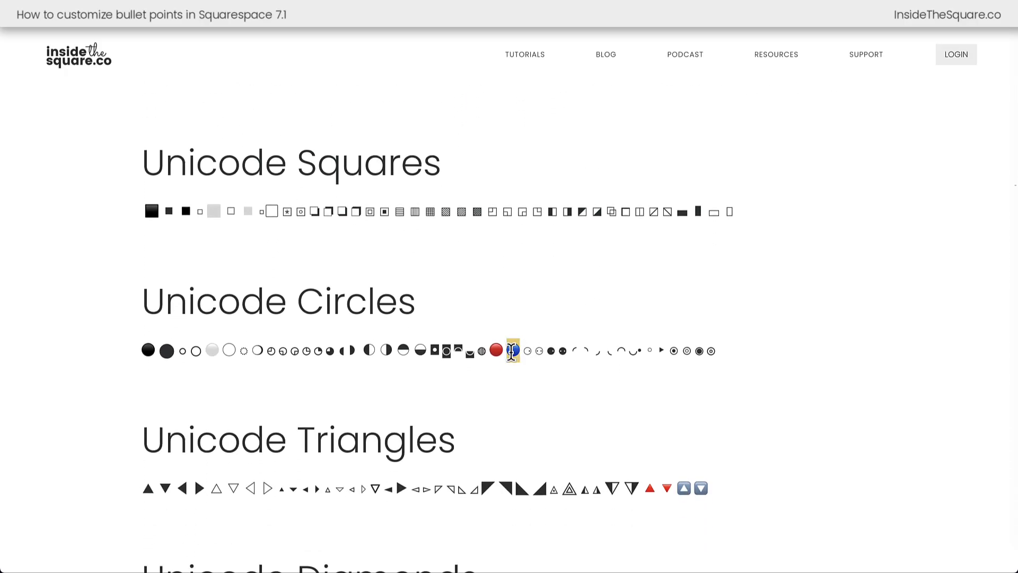
pyautogui.scroll(3)
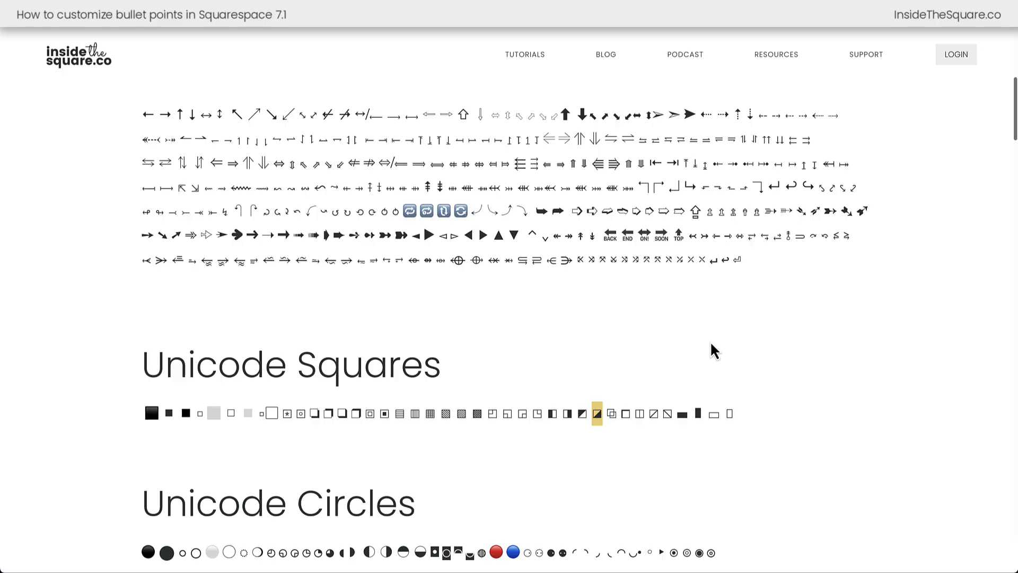
pyautogui.scroll(3)
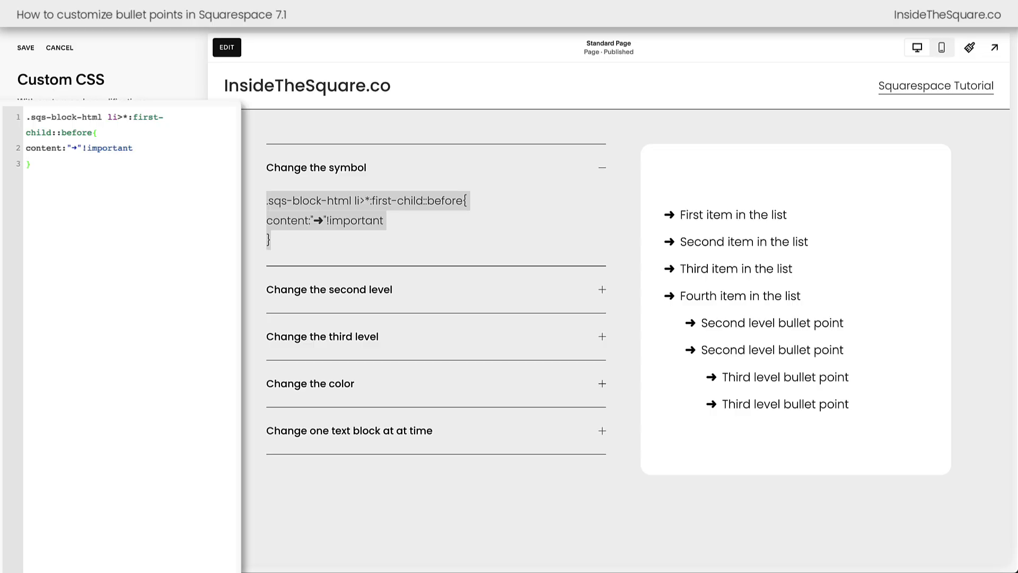
pyautogui.moveTo(910, 388)
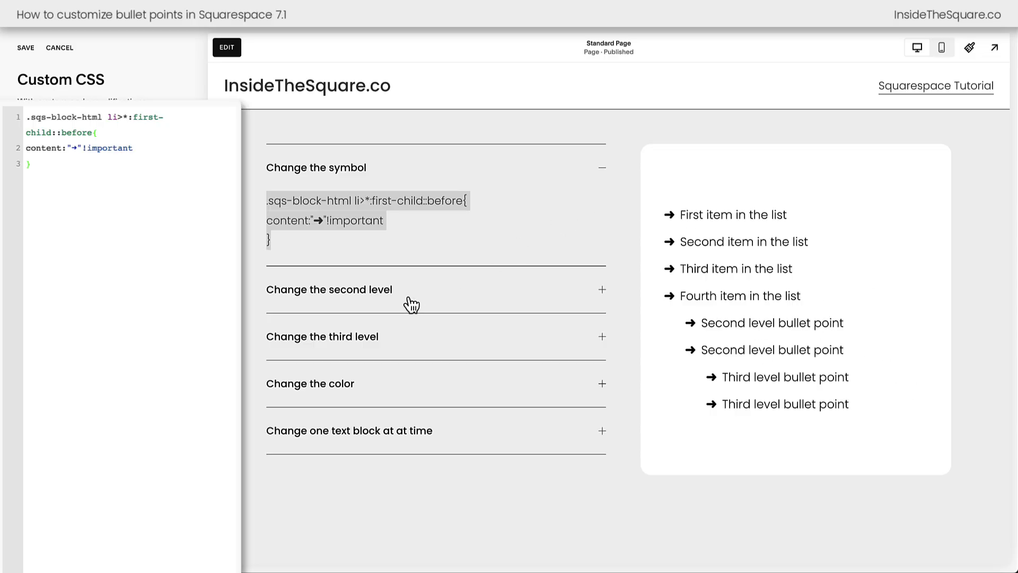
pyautogui.moveTo(440, 288)
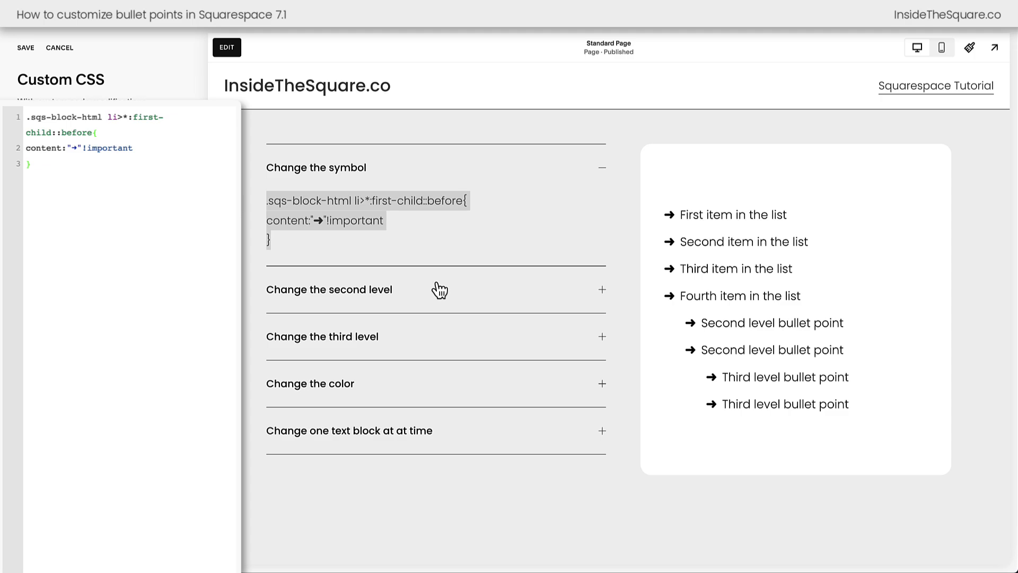
# Add li>ul>li and li>ul>li>ul>li ::before rules giving second and third levels their own arrows.
pyautogui.click(329, 289)
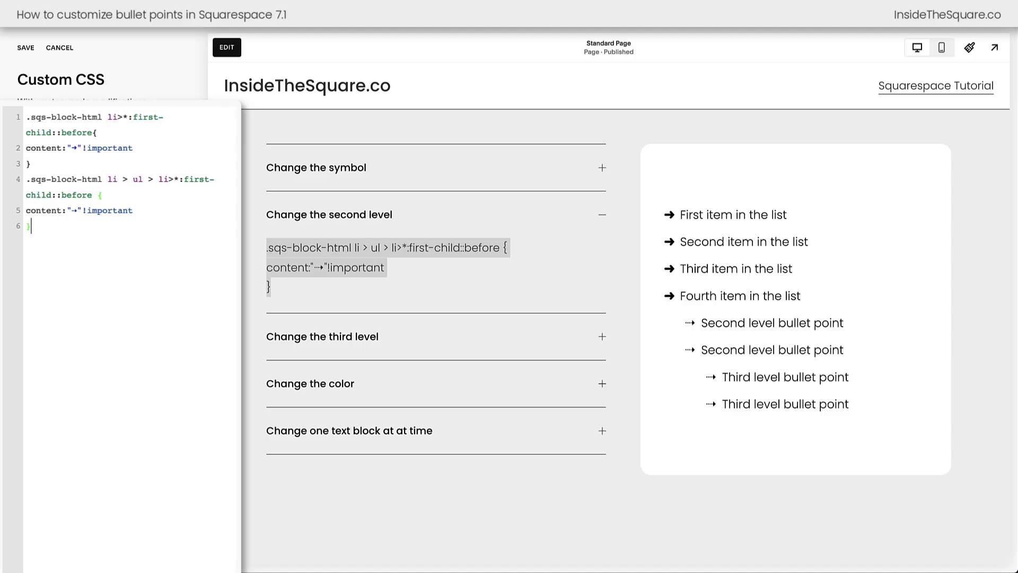
pyautogui.moveTo(821, 323)
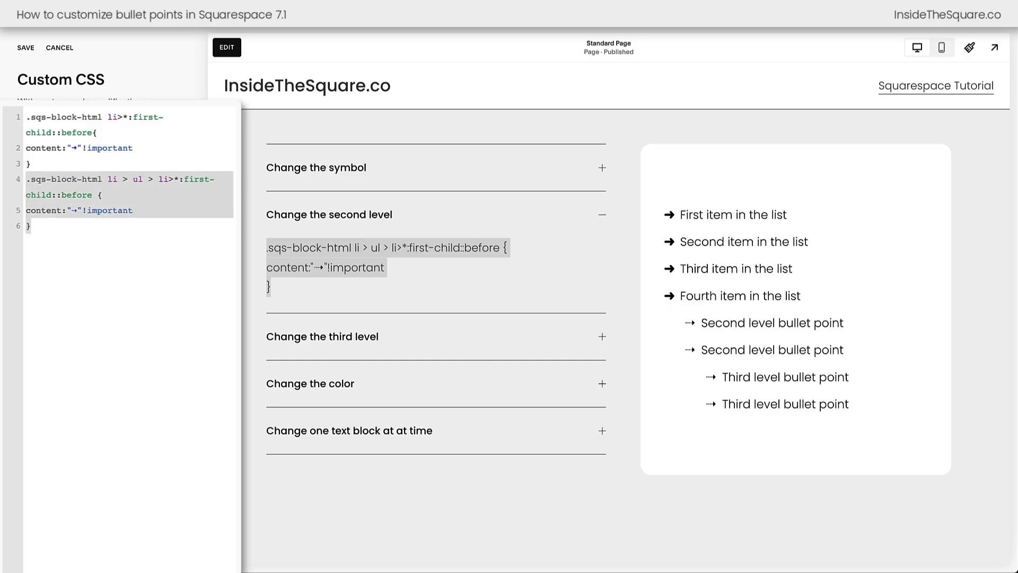
pyautogui.click(73, 210)
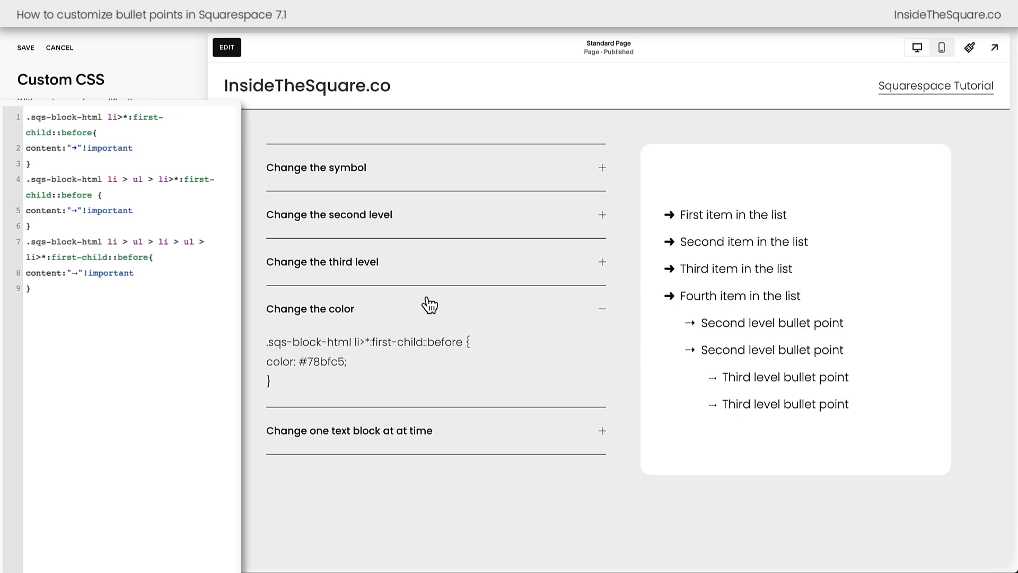
pyautogui.moveTo(427, 314)
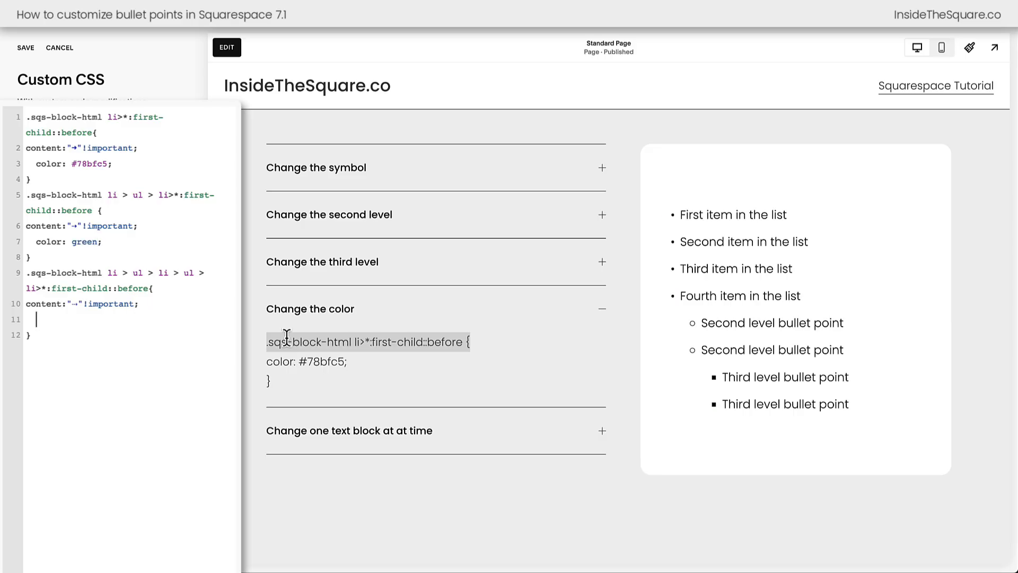
# Add color: #78bfc5; to the first rule, green to the second and purple to the third.
pyautogui.write('color: #78bfc5;')
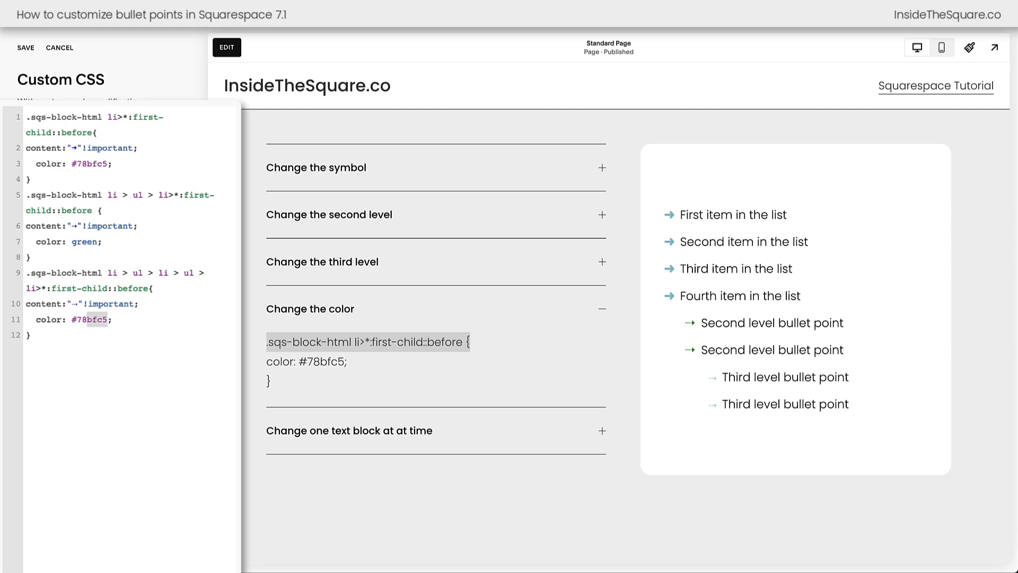
pyautogui.write('puirple')
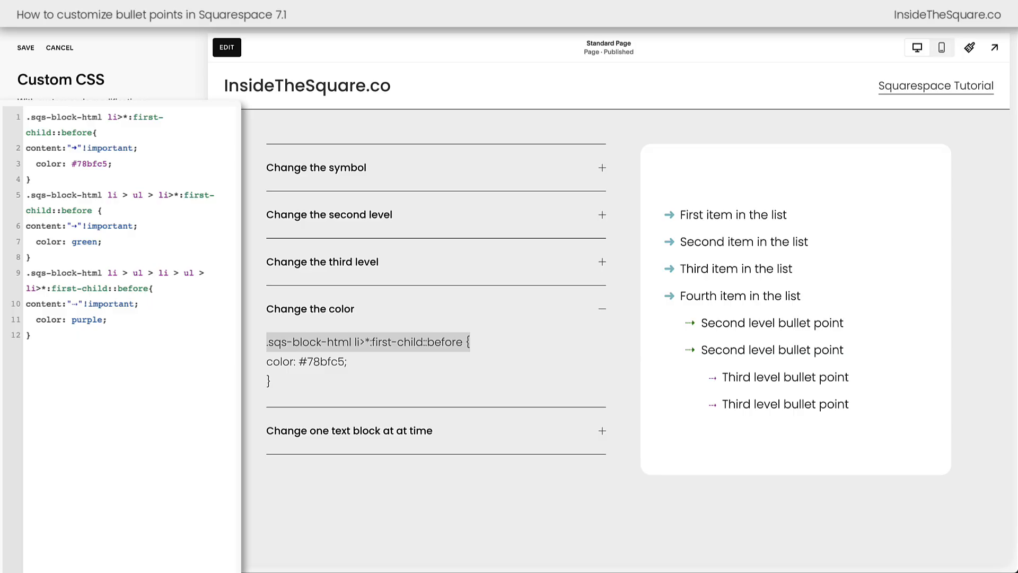
pyautogui.click(104, 319)
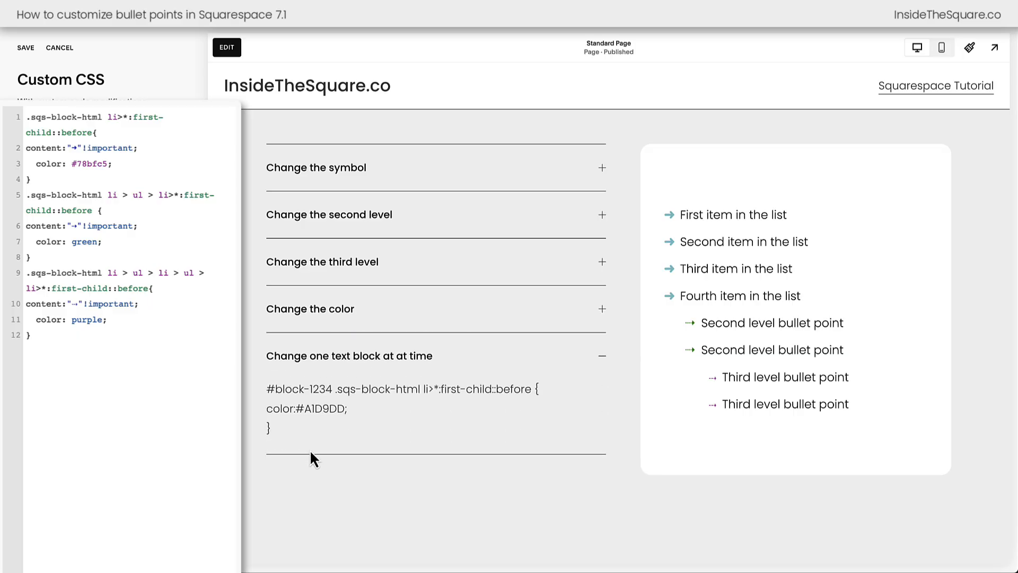
# Select the #block-1234 placeholder and copy the left list block's ID from the block ID finder.
pyautogui.doubleClick(298, 389)
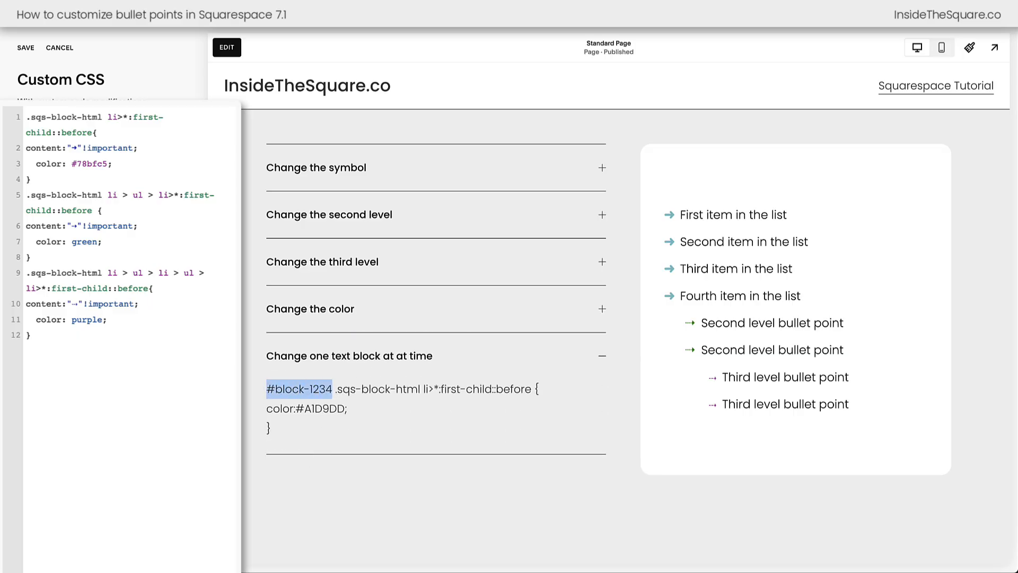
pyautogui.scroll(-3)
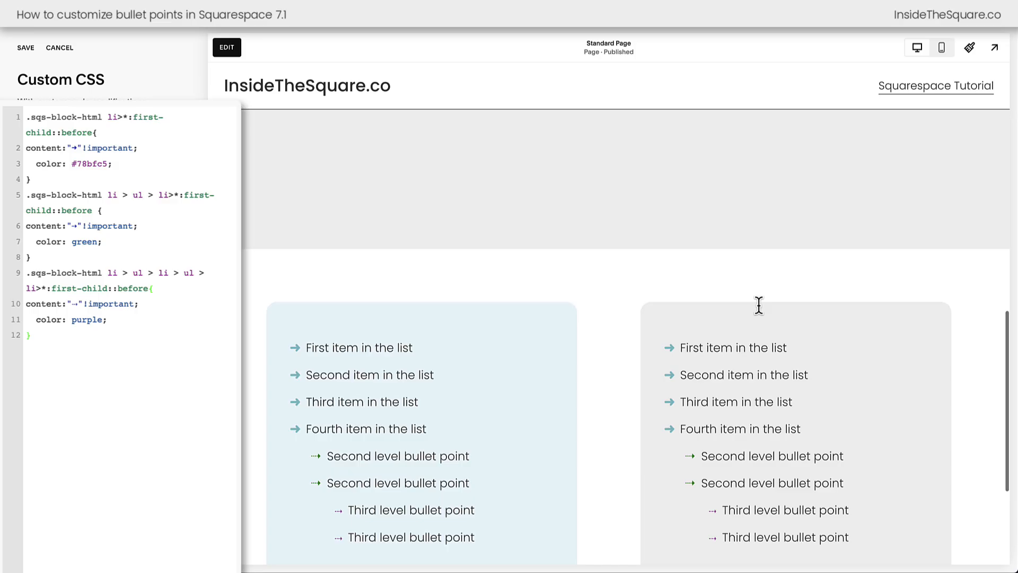
pyautogui.scroll(-3)
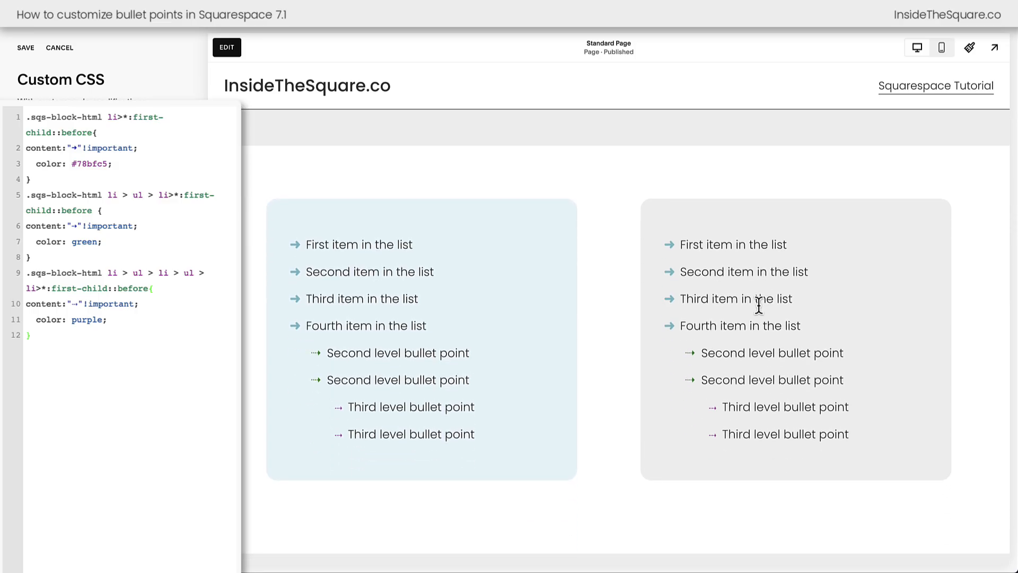
pyautogui.moveTo(520, 288)
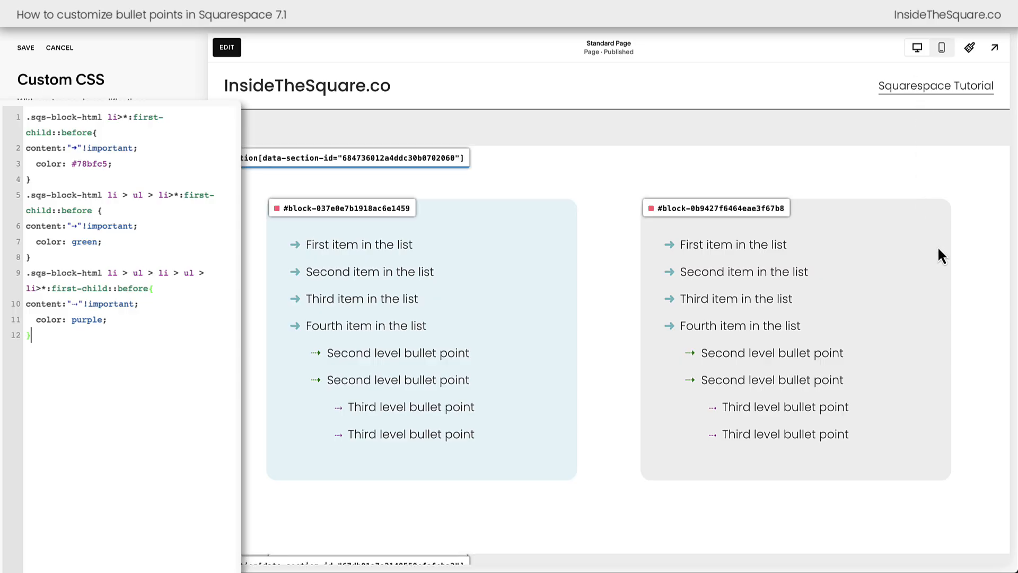
pyautogui.moveTo(578, 233)
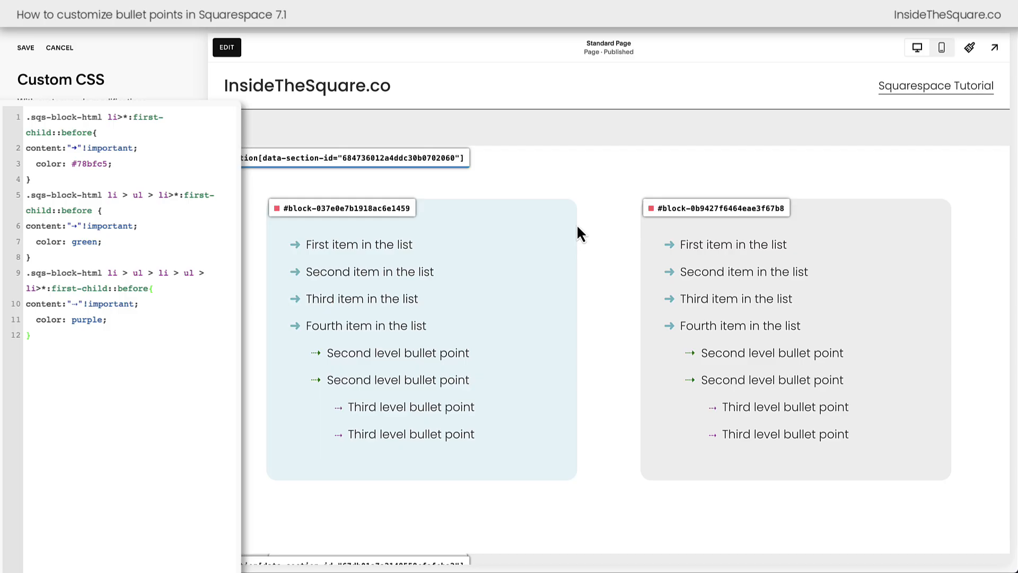
pyautogui.click(343, 209)
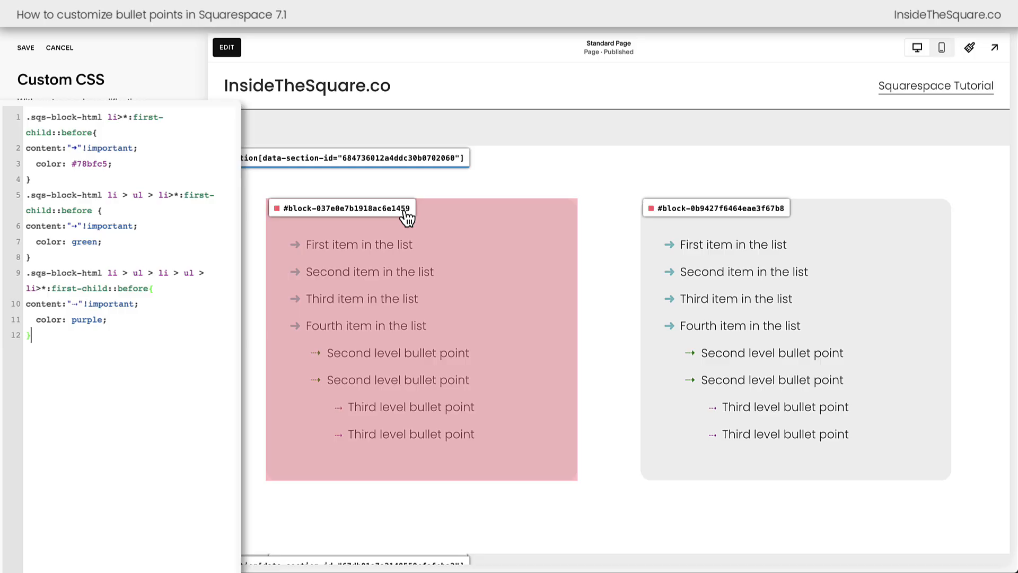
pyautogui.moveTo(659, 242)
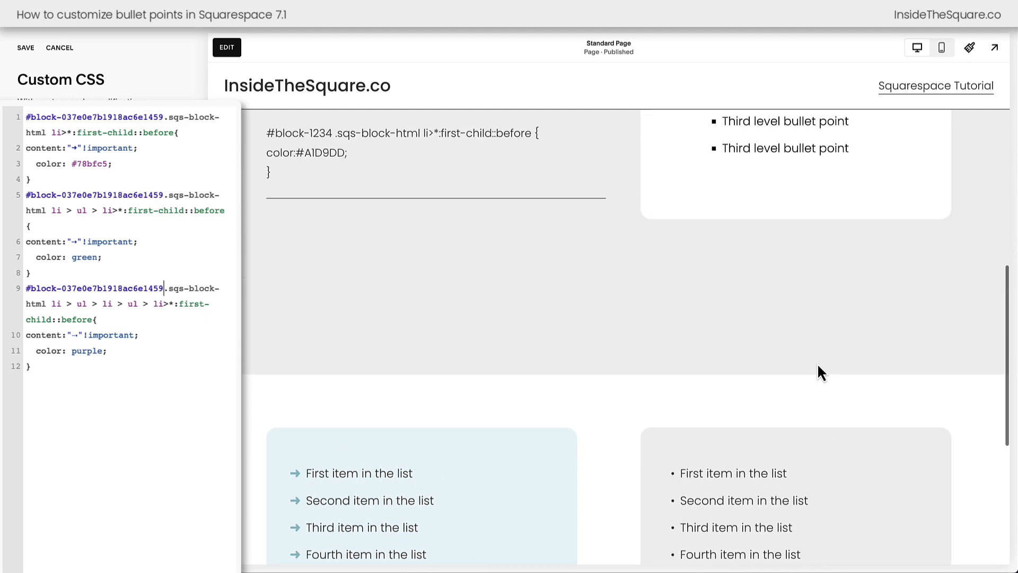
pyautogui.scroll(3)
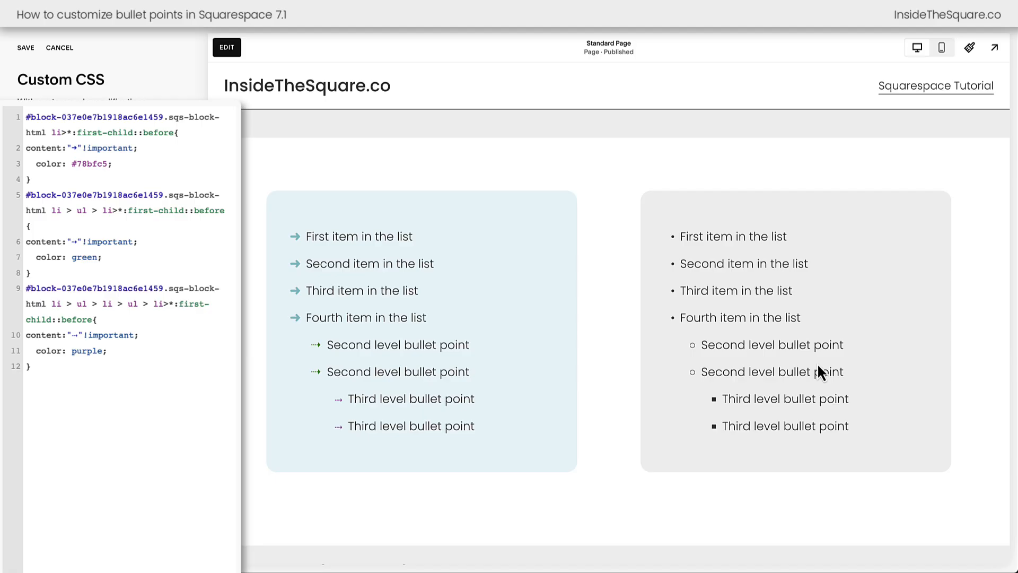
pyautogui.doubleClick(95, 117)
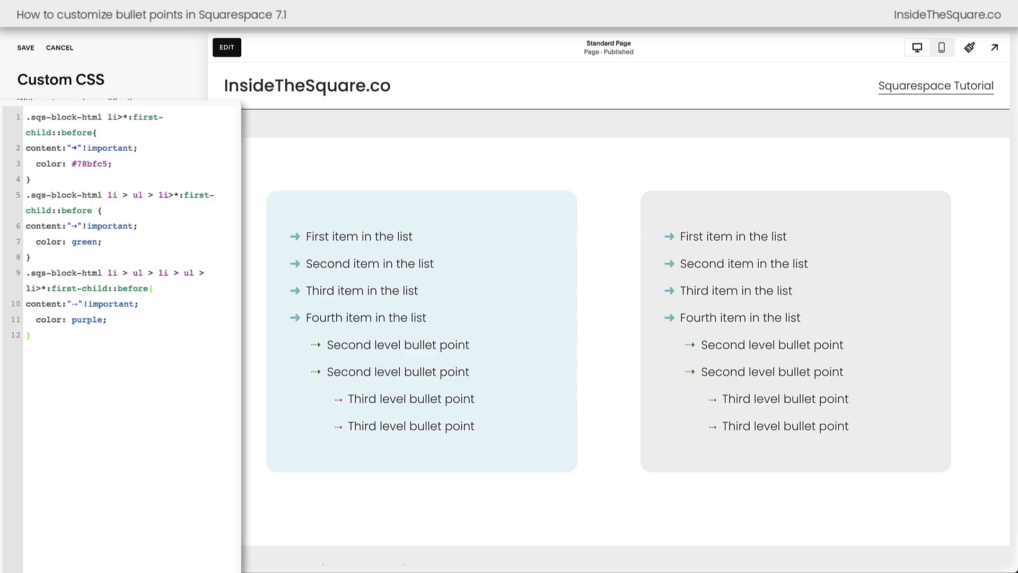
pyautogui.moveTo(749, 337)
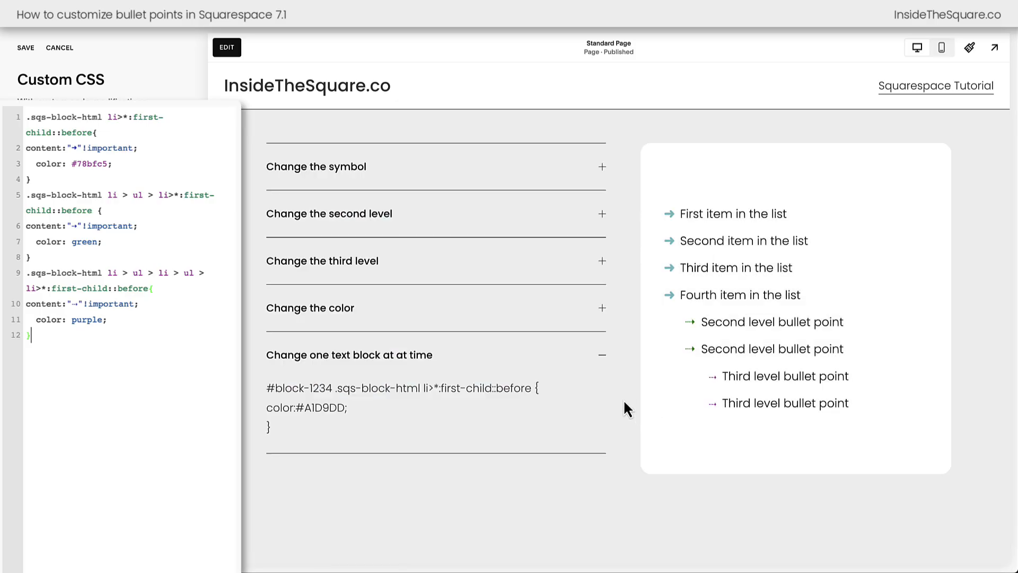
pyautogui.click(25, 48)
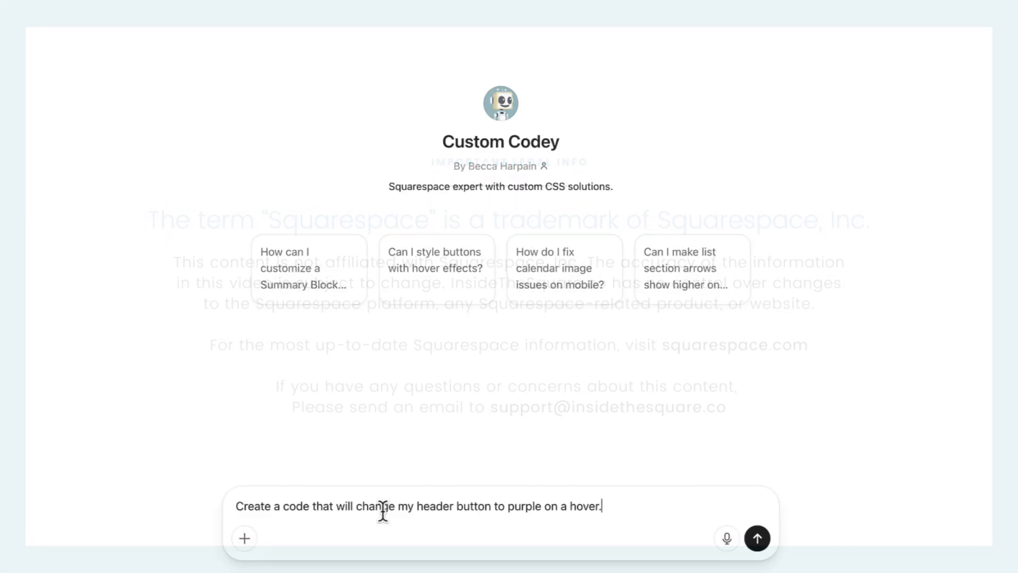
# Send Custom Codey the purple header button hover prompt, then the yellow bold text follow-up.
pyautogui.click(756, 537)
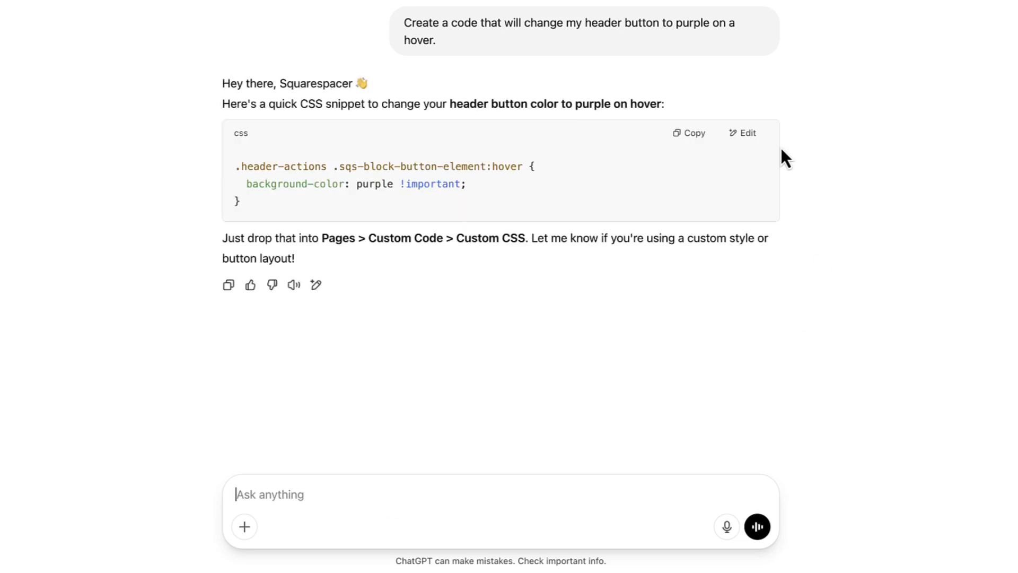
pyautogui.click(757, 526)
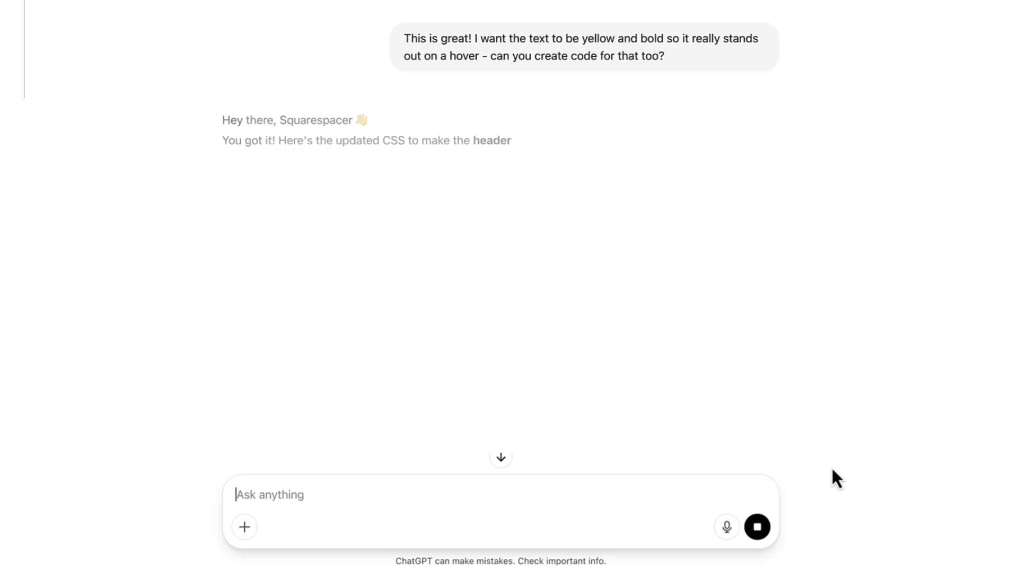